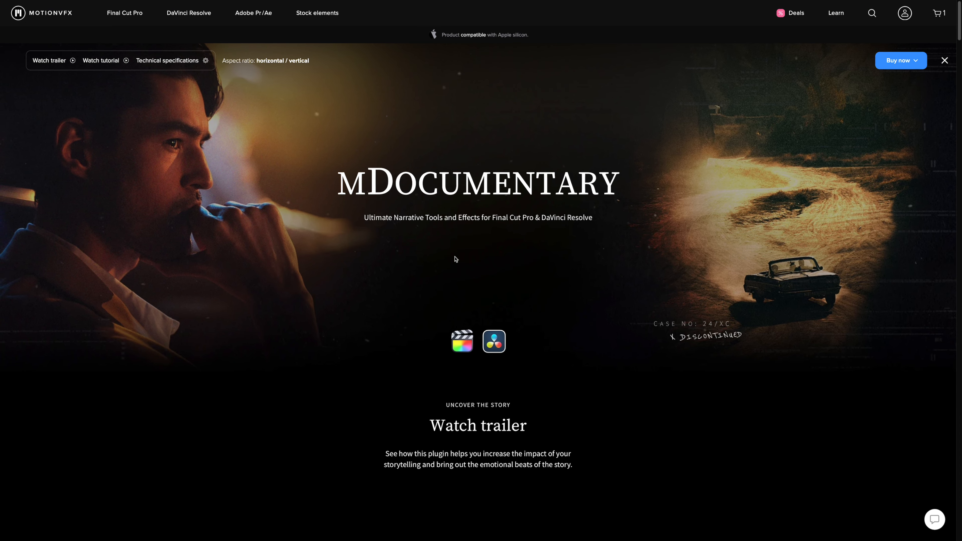
Scroll the mDocumentary page past Watch trailer to the Backgrounds and Movements previews.
scroll("down", 3)
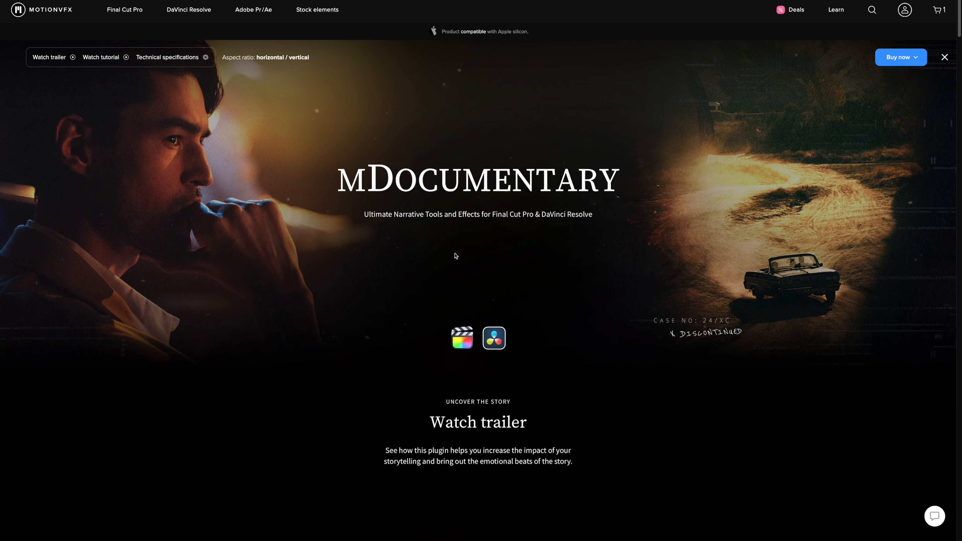
scroll("down", 3)
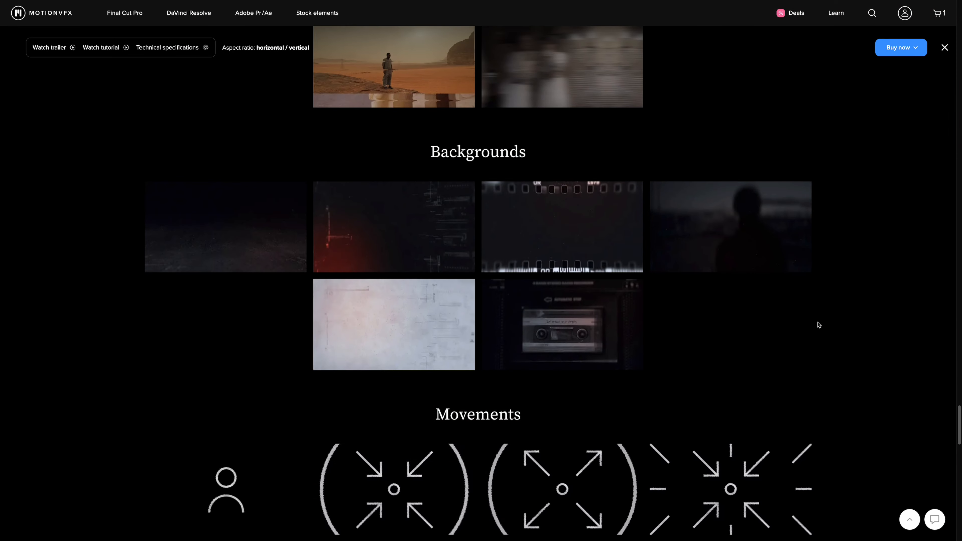
scroll("up", 3)
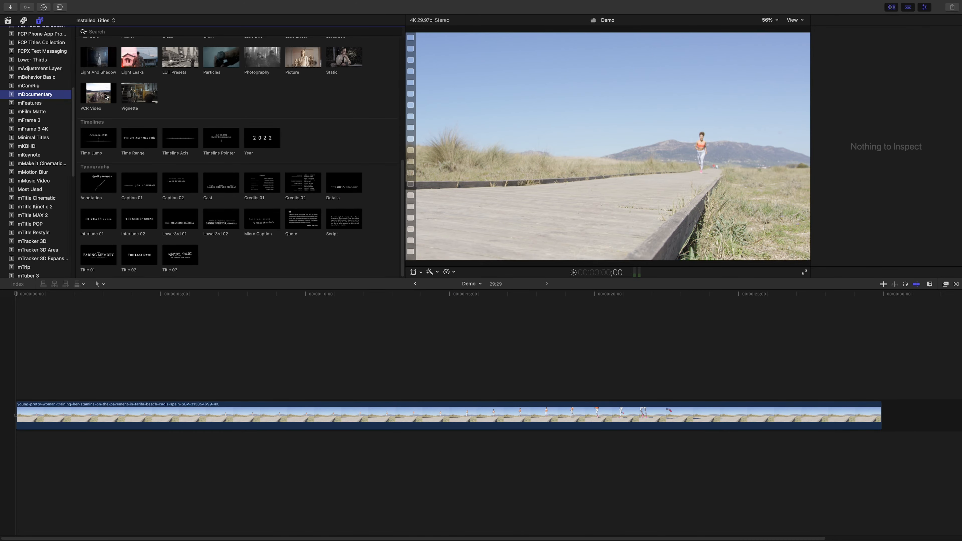
Drag the VCR Video title above the start of the beach running clip.
left_click(98, 93)
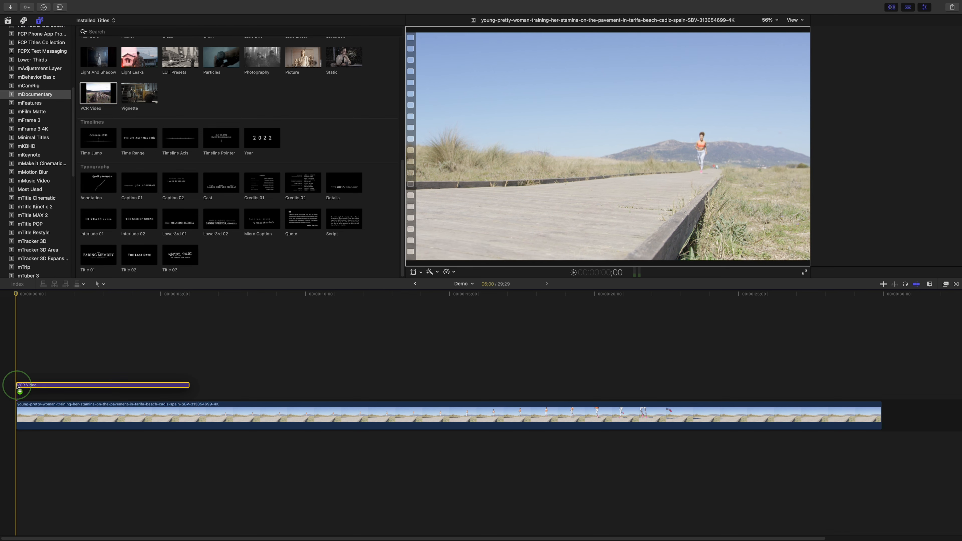
left_click(102, 384)
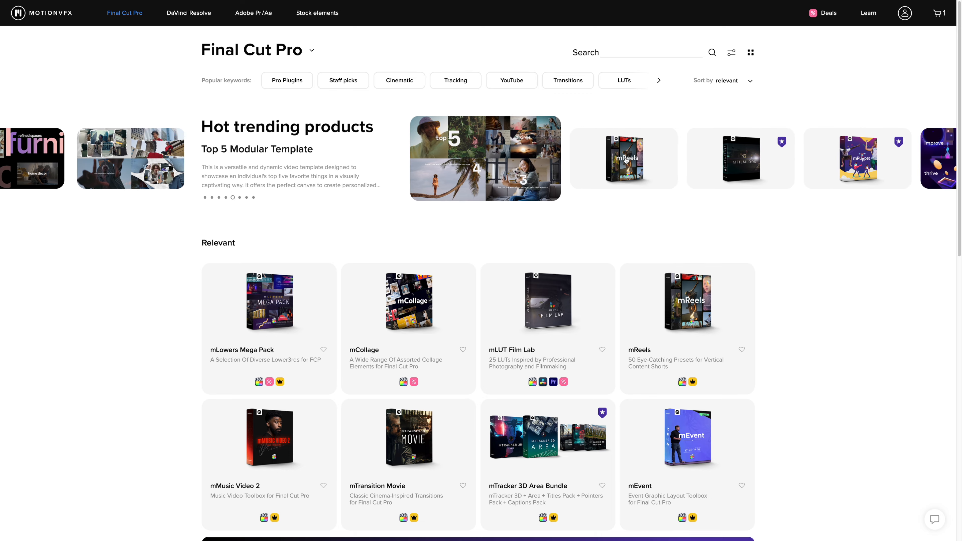
From the homepage carousel reach the Black Weeks deals page and its Half-Price Week no. 2 plugins.
left_click(41, 13)
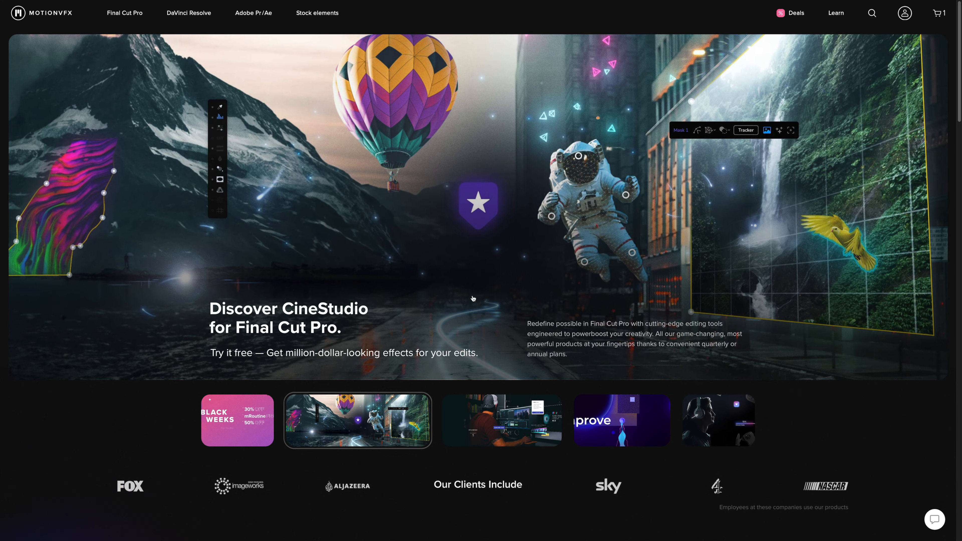
left_click(502, 420)
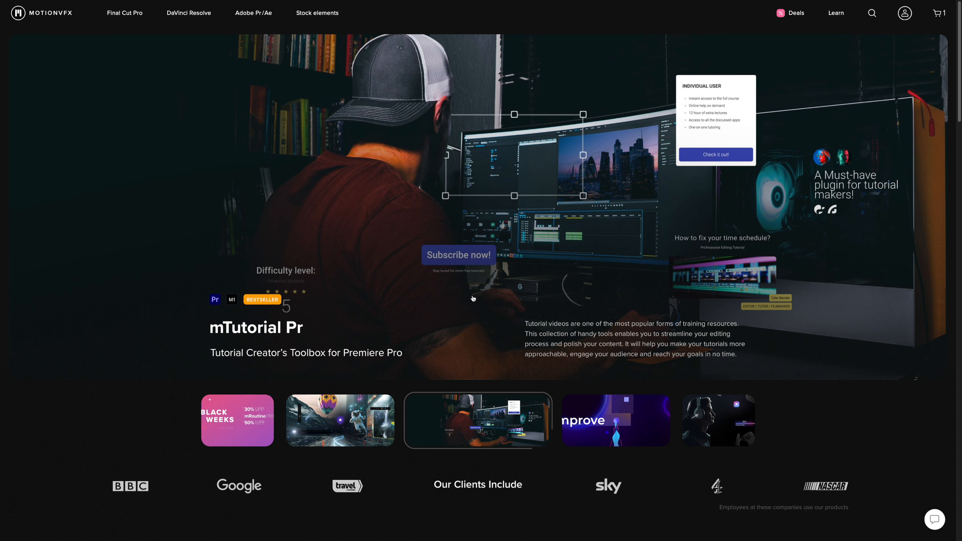
left_click(237, 420)
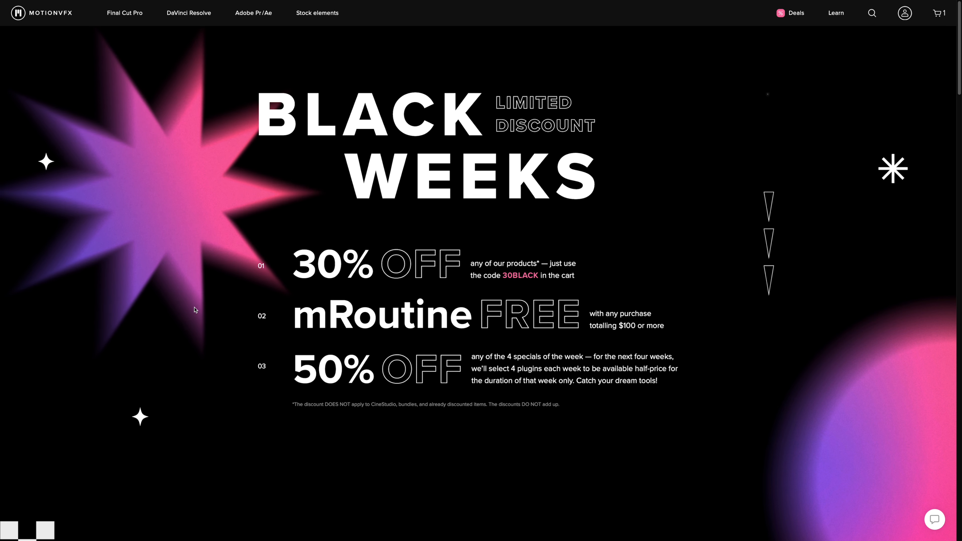
scroll("down", 3)
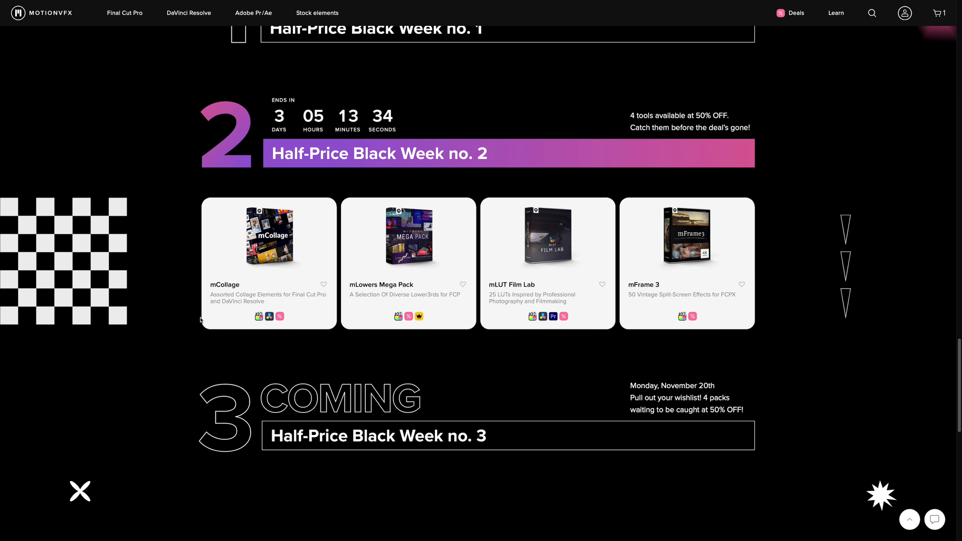